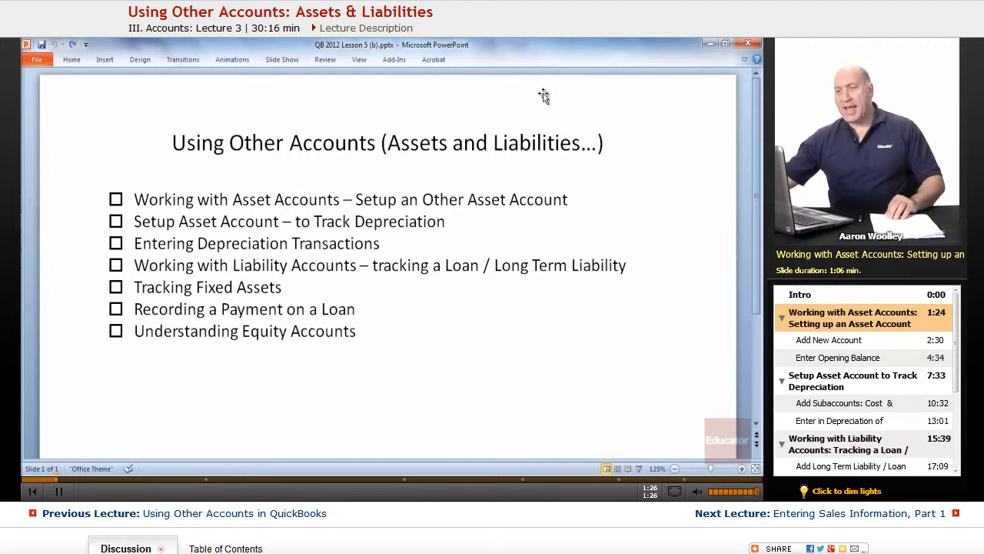
# Leave the PowerPoint outline slide and switch to the QuickBooks window.
pyautogui.click(36, 55)
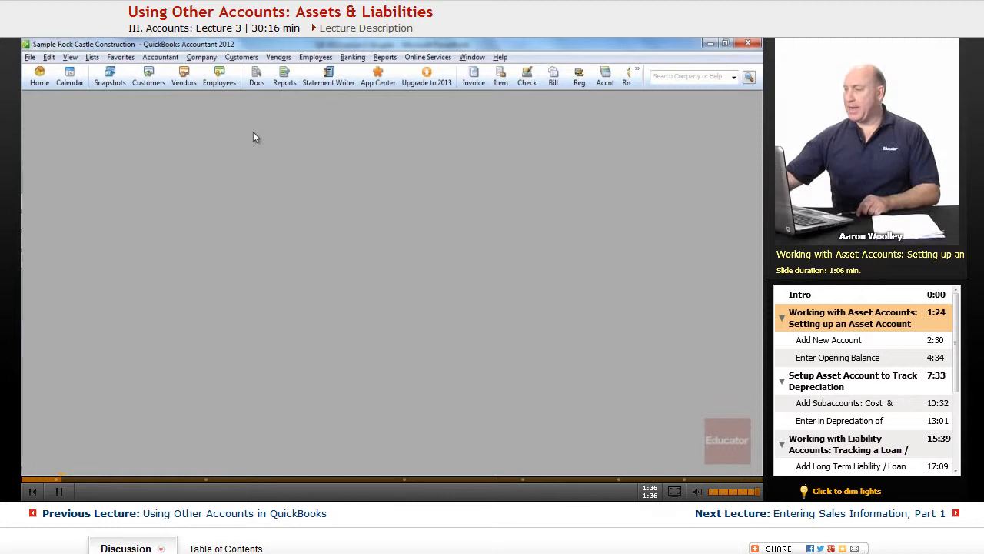
# Show the Sample Rock Castle Construction home page and bring up the Lists menu.
pyautogui.click(40, 77)
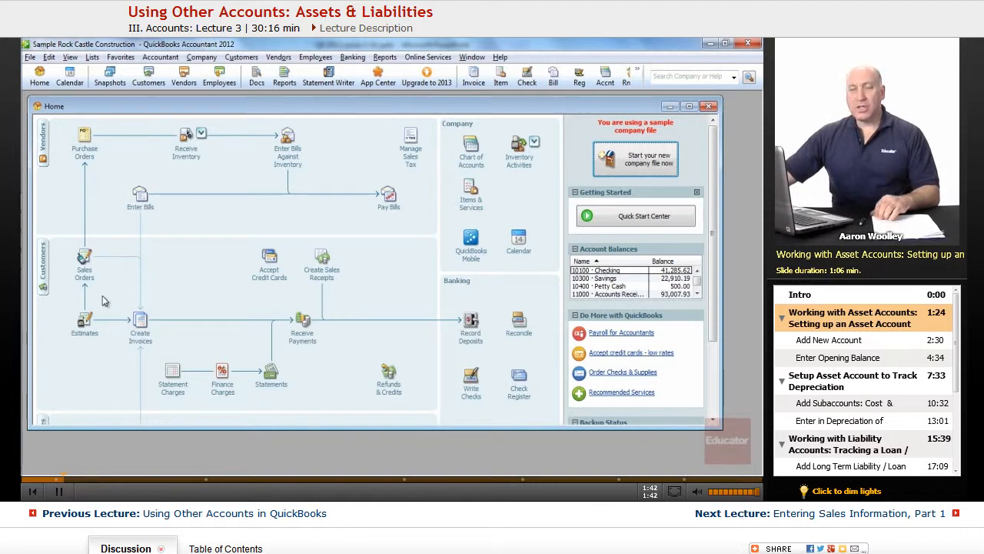
pyautogui.moveTo(54, 161)
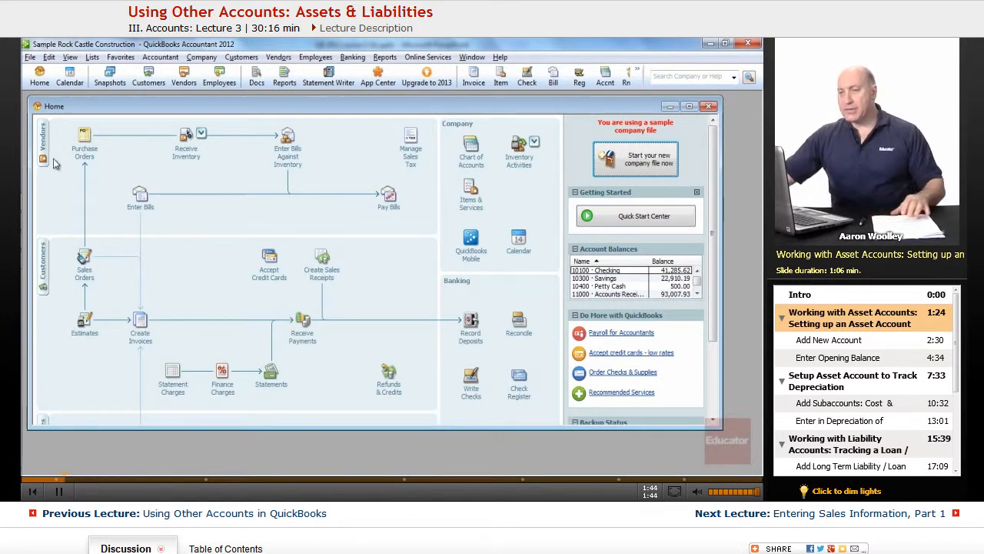
pyautogui.moveTo(54, 218)
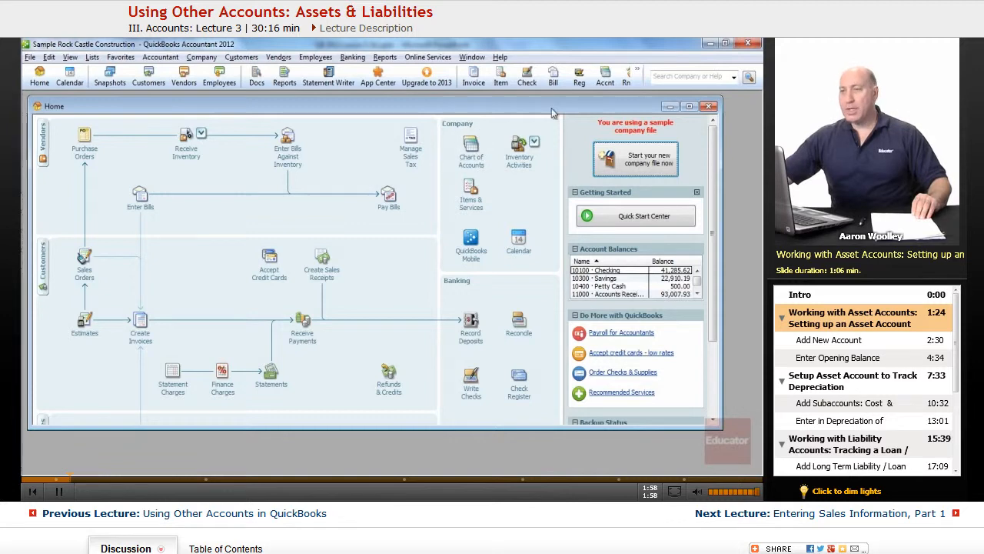
pyautogui.click(93, 57)
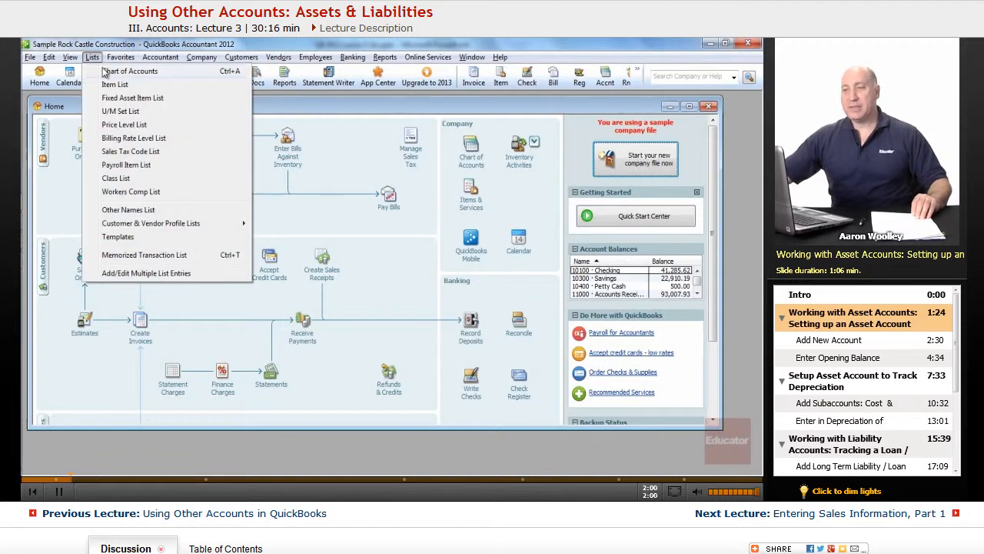
# Open the Chart of Accounts, highlight an example account and show the Account actions menu.
pyautogui.click(130, 70)
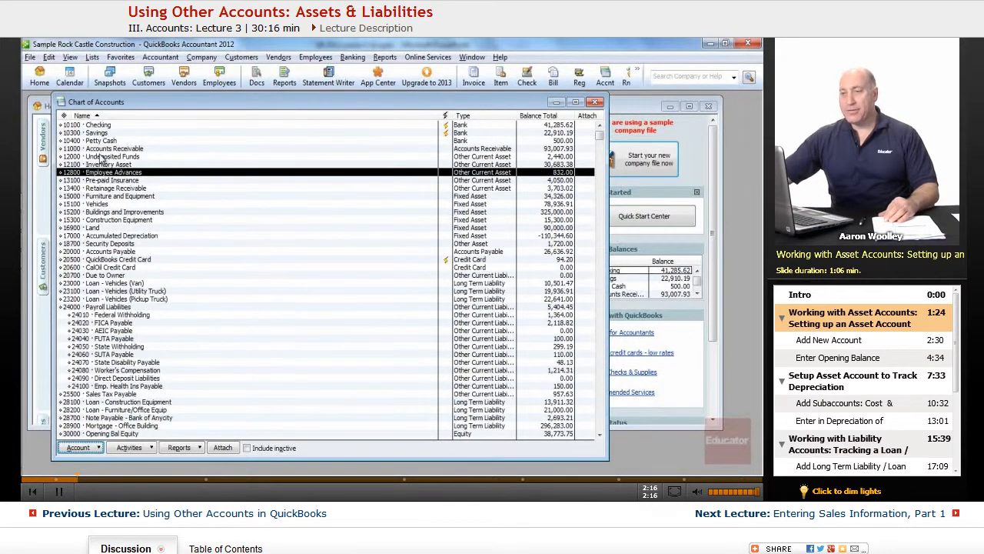
pyautogui.click(110, 157)
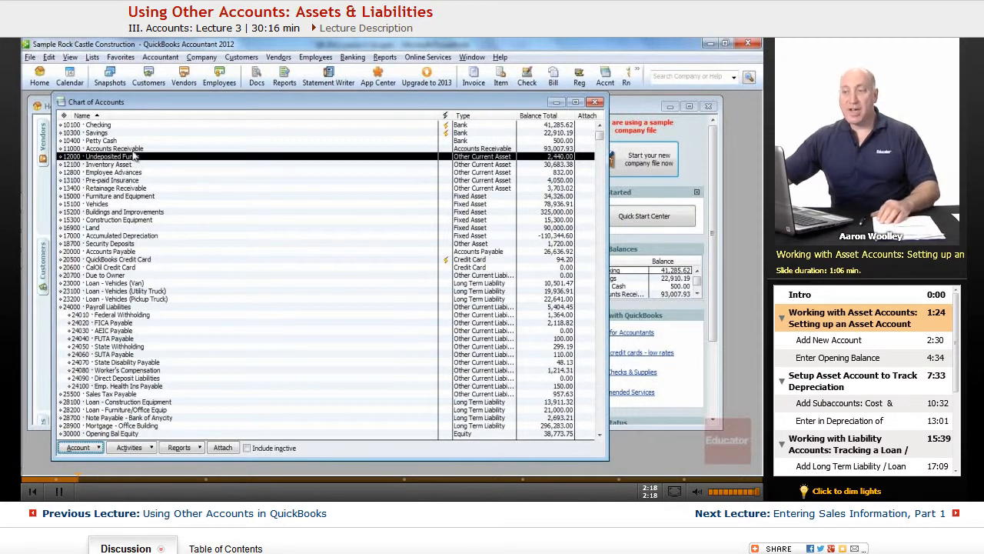
pyautogui.click(108, 163)
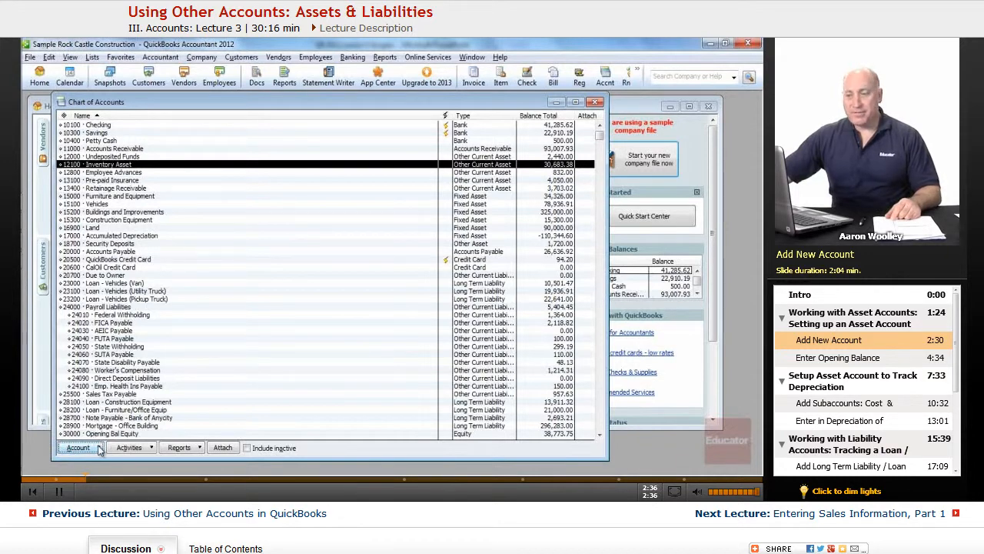
pyautogui.click(77, 447)
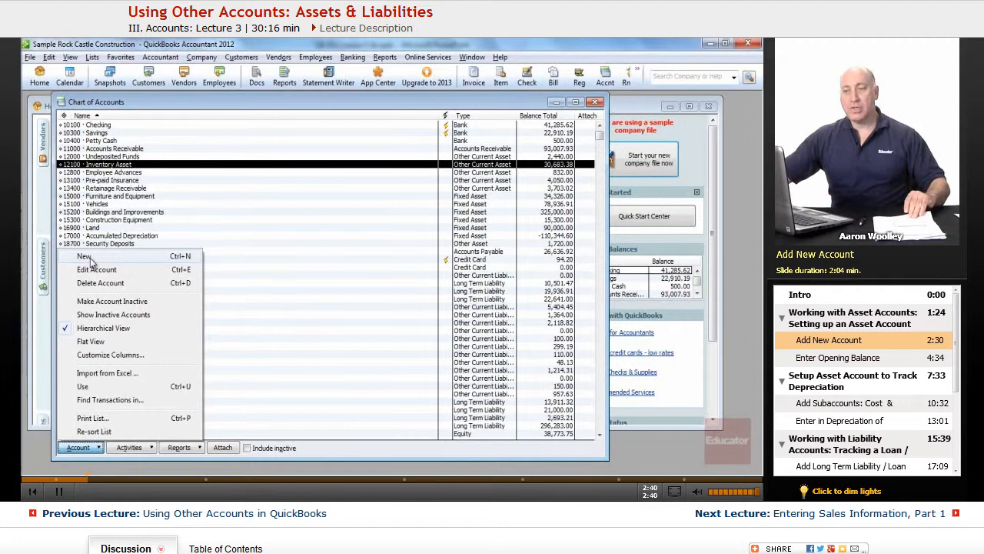
# Start a new account of type Other Current Asset and continue to its form.
pyautogui.click(84, 255)
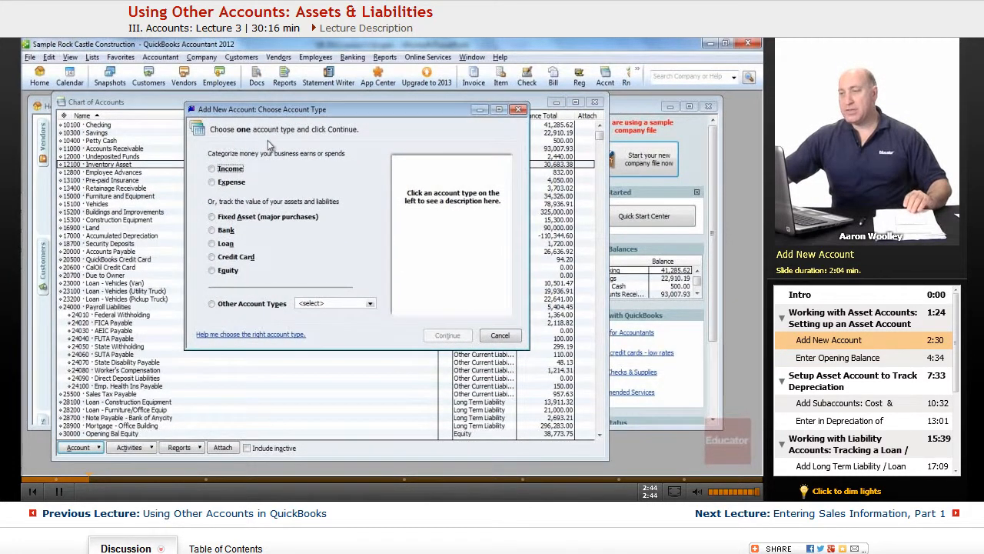
pyautogui.moveTo(255, 175)
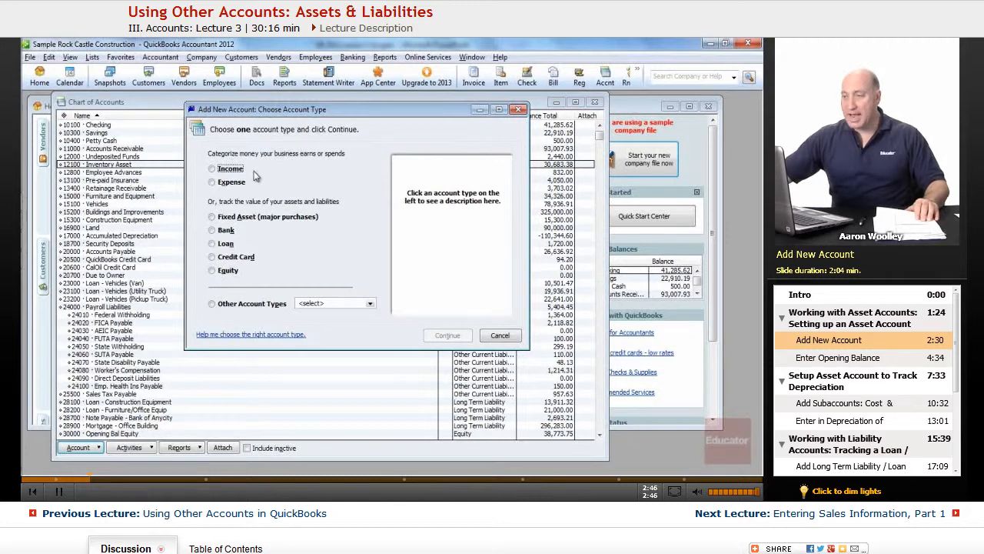
pyautogui.moveTo(253, 228)
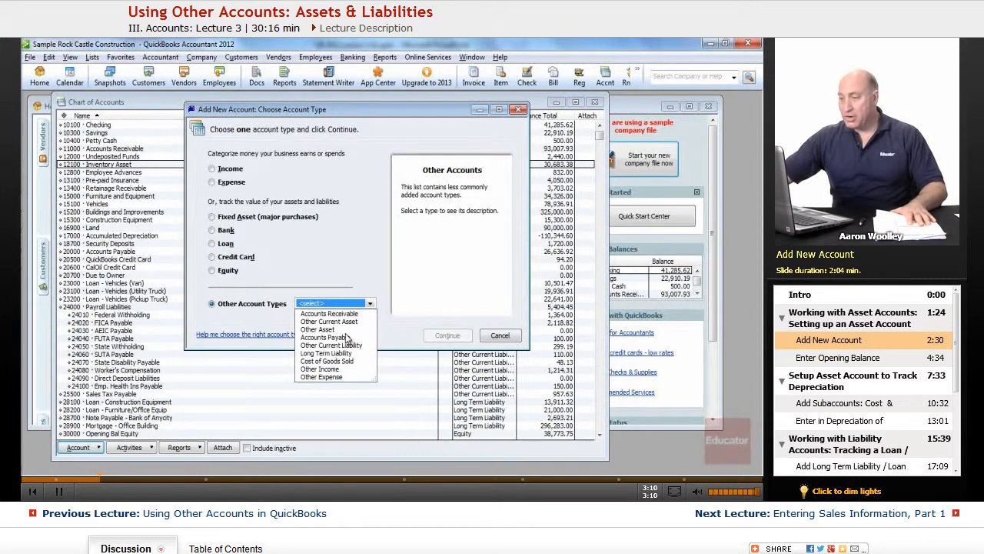
pyautogui.click(329, 322)
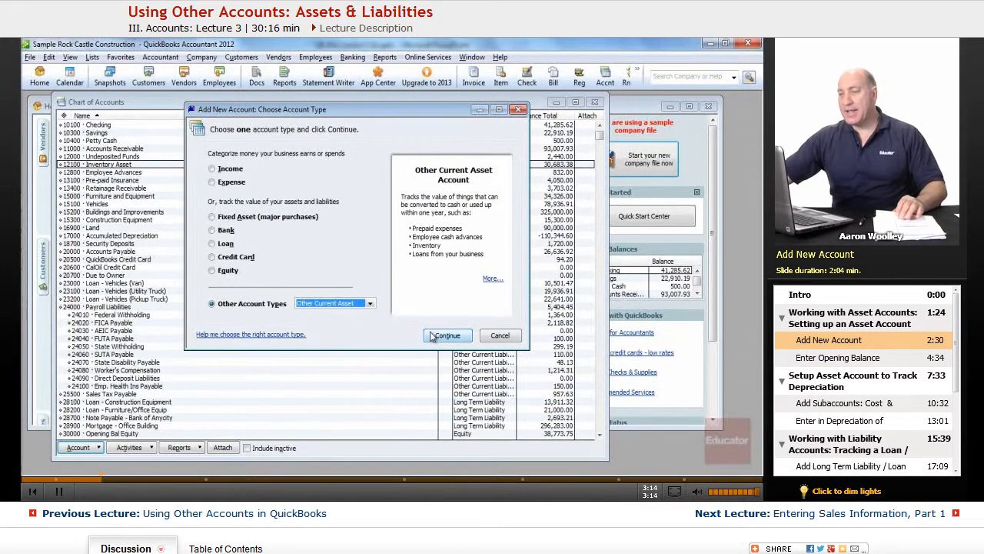
pyautogui.click(446, 335)
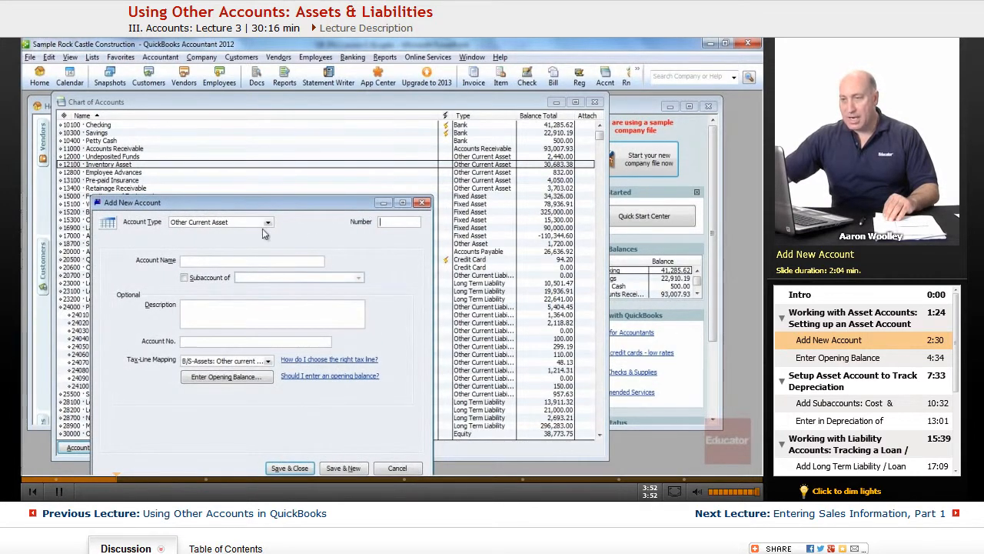
# Number the account 14000, name it Prepaid Rent, and open its Enter Opening Balance dialog.
pyautogui.write('14000')
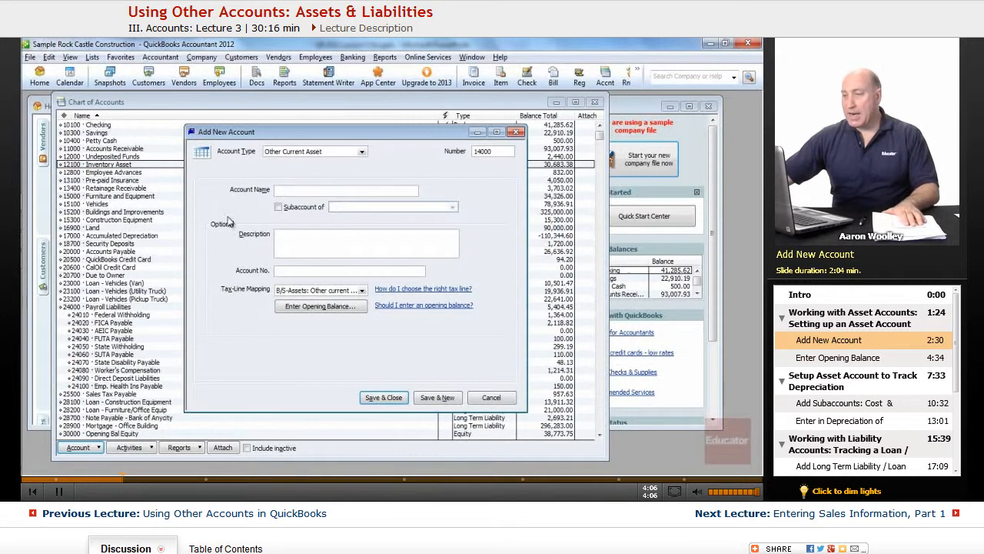
pyautogui.click(346, 191)
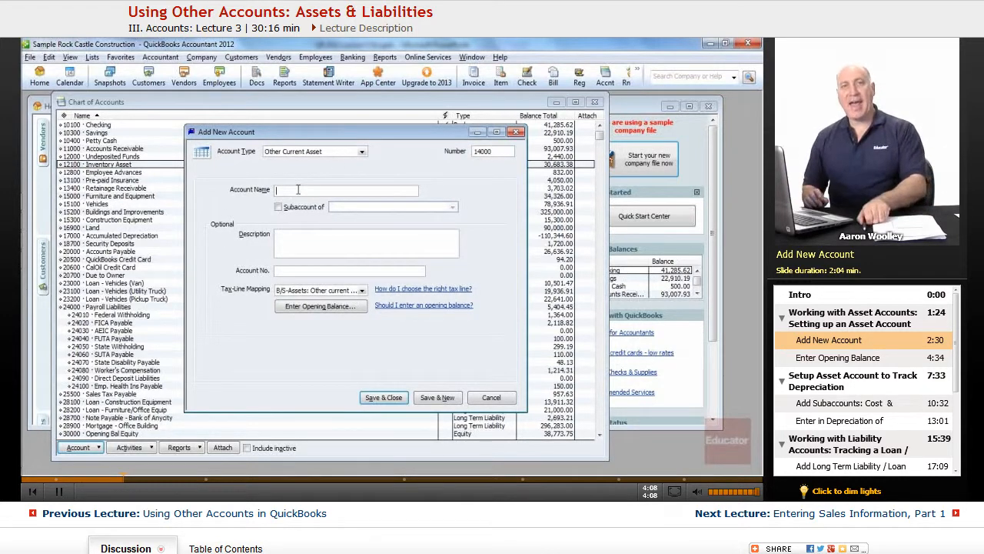
pyautogui.write('Prepaid Rent')
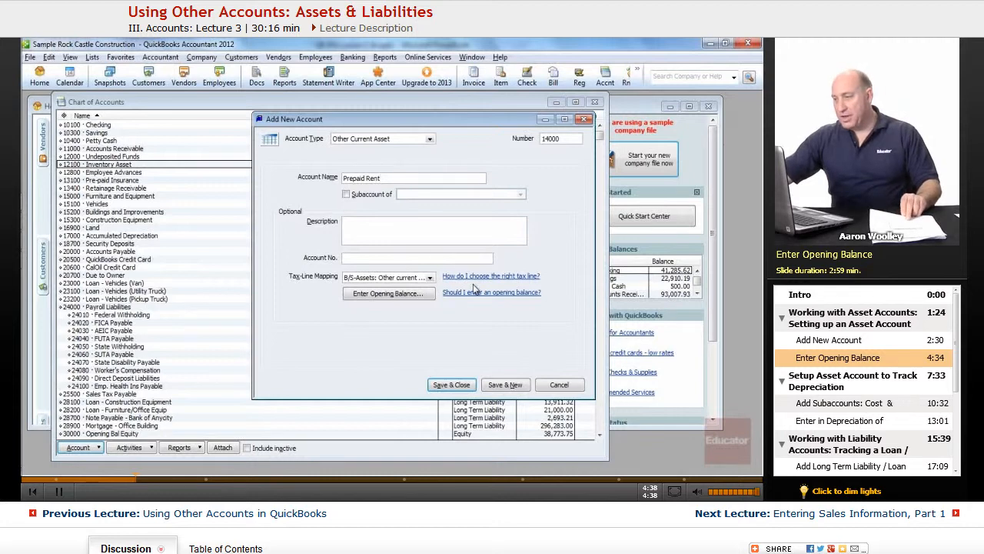
pyautogui.click(387, 292)
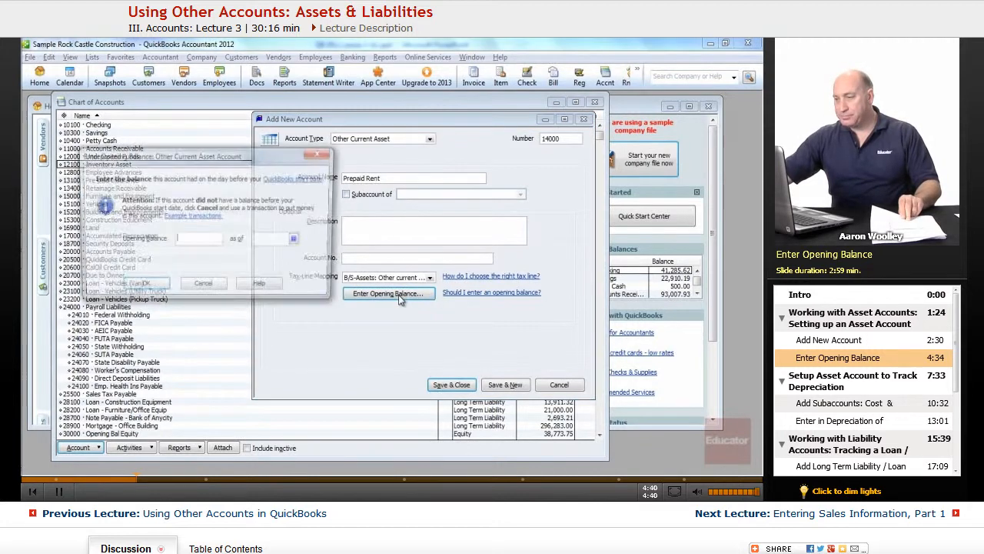
# Enter a 6,000.00 opening balance as of 12/14/2015 and confirm it.
pyautogui.click(387, 293)
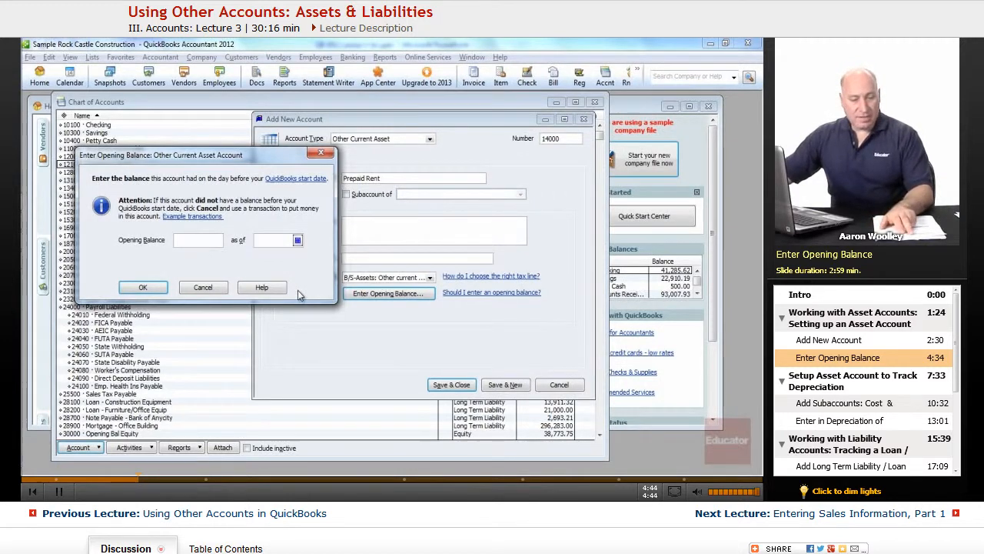
pyautogui.write('6')
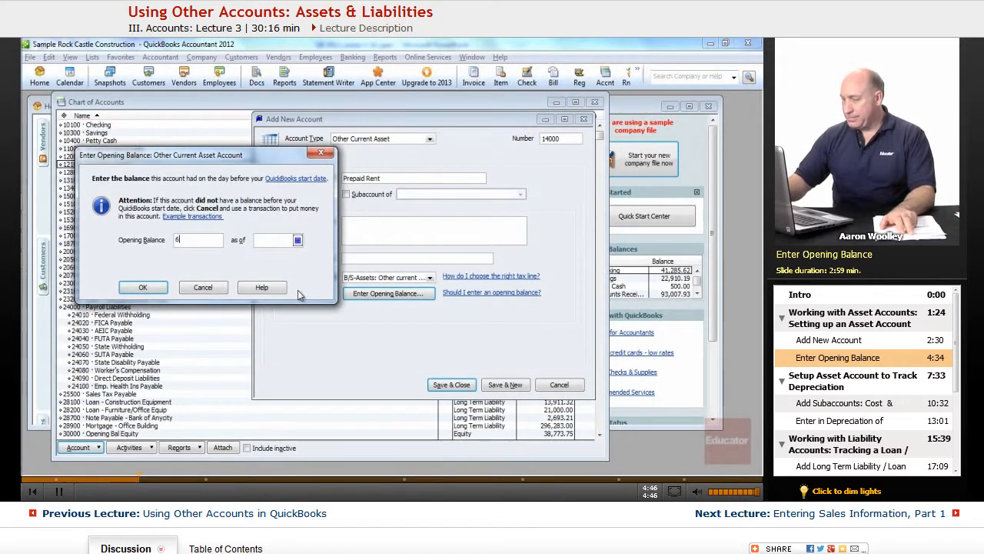
pyautogui.write('000')
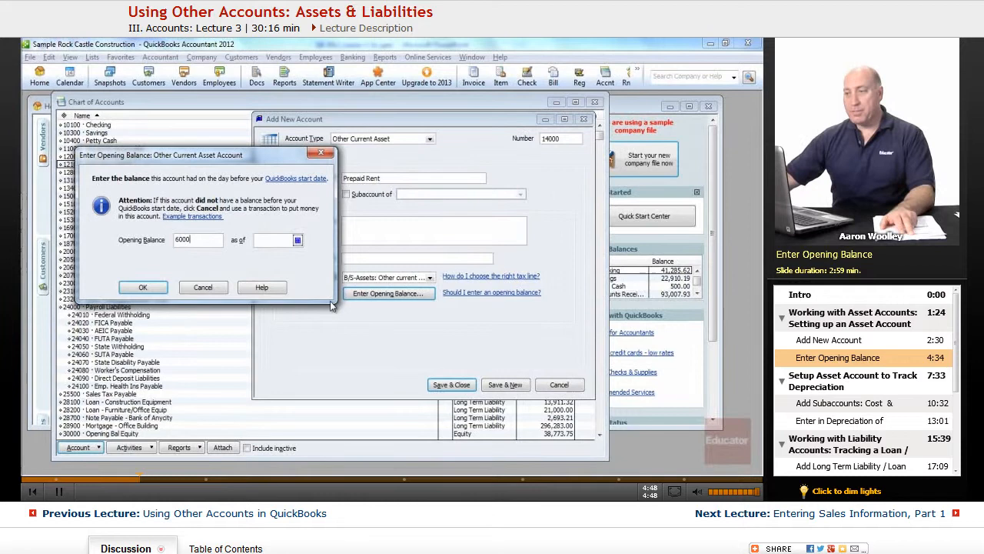
pyautogui.click(269, 240)
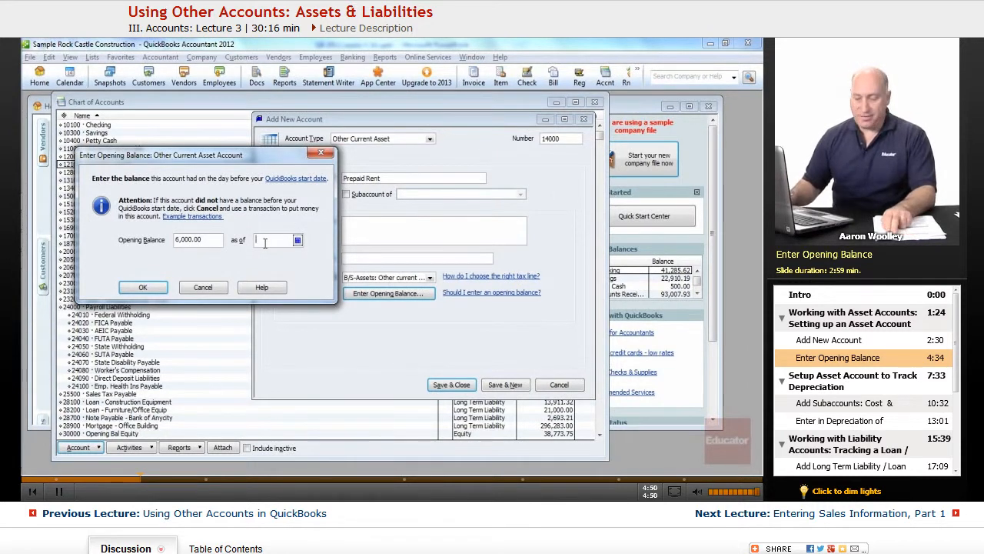
pyautogui.write('1214')
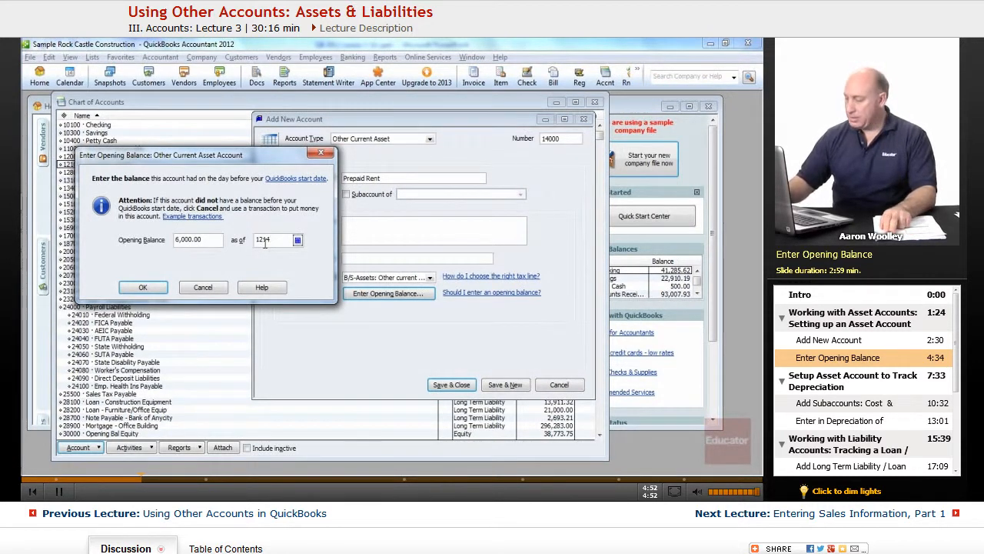
pyautogui.write('12/14/2015')
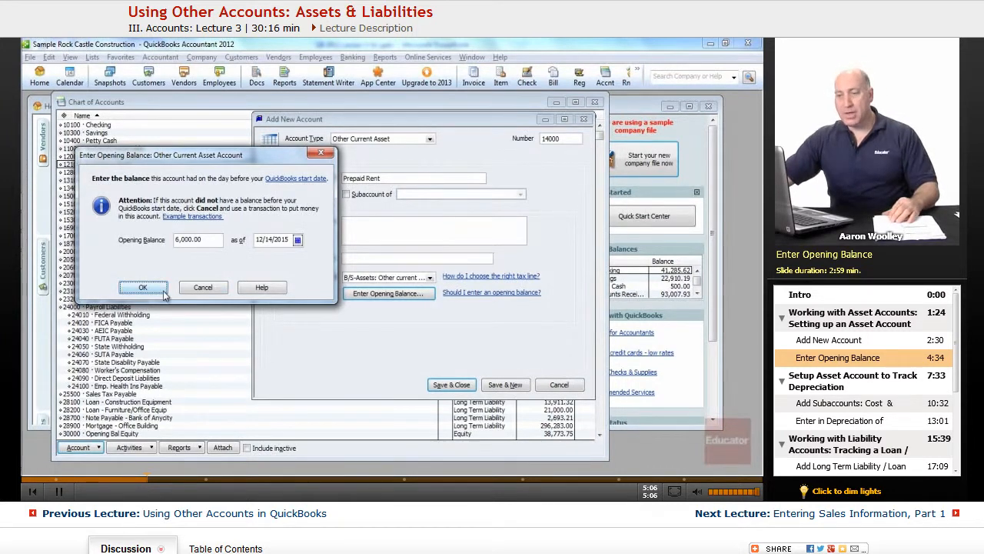
pyautogui.click(142, 288)
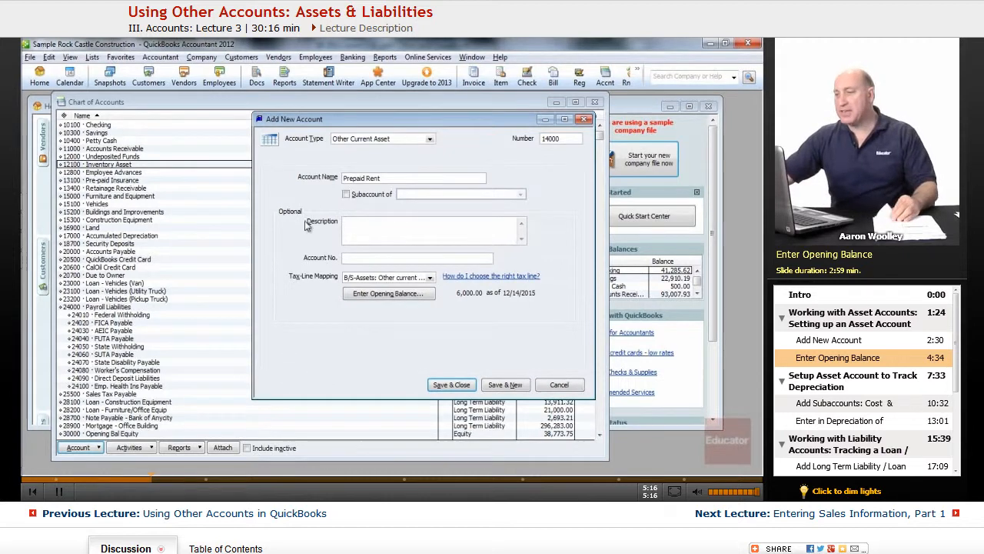
pyautogui.moveTo(452, 385)
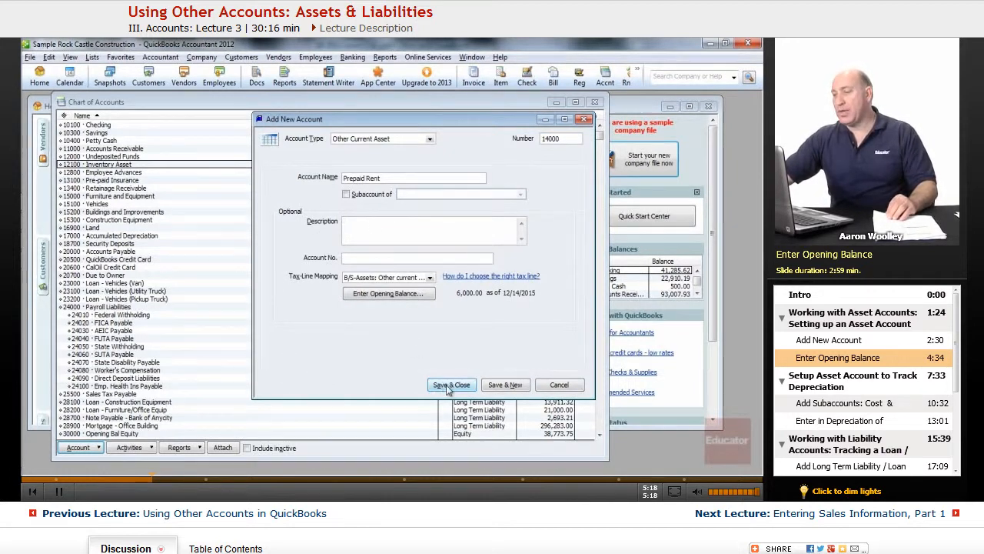
# Save the Prepaid Rent account 14000 and close the Add New Account form.
pyautogui.click(452, 384)
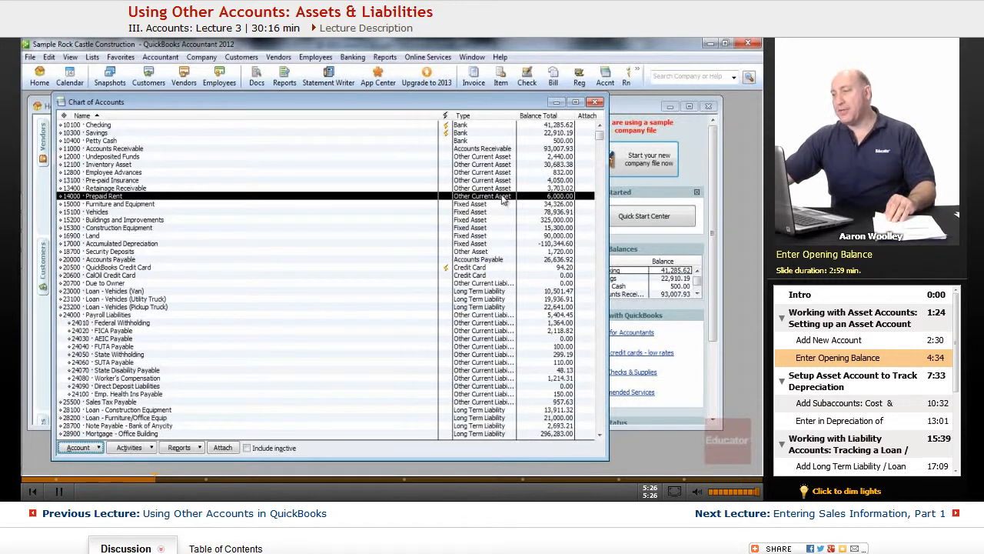
pyautogui.moveTo(175, 198)
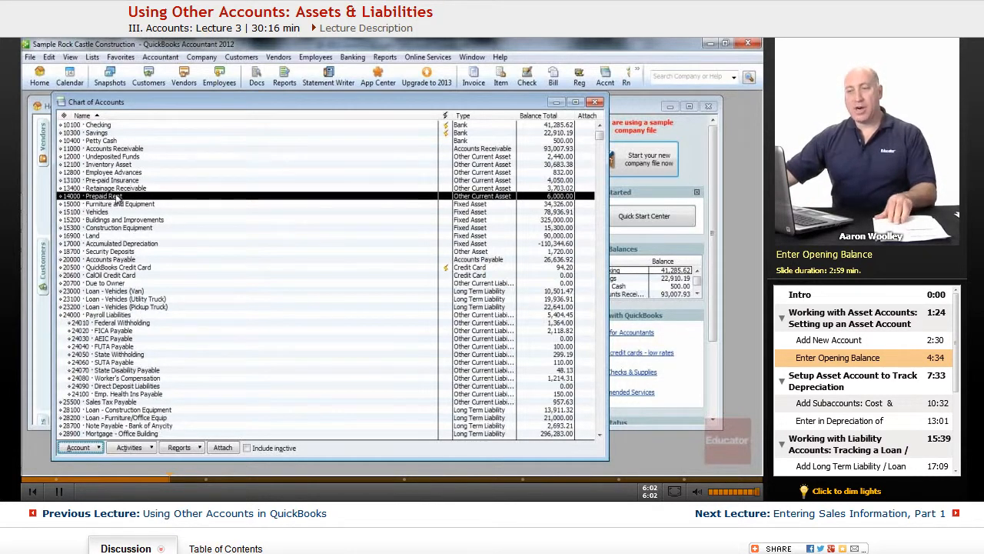
# Open the 14000 Prepaid Rent register from the Chart of Accounts.
pyautogui.doubleClick(115, 197)
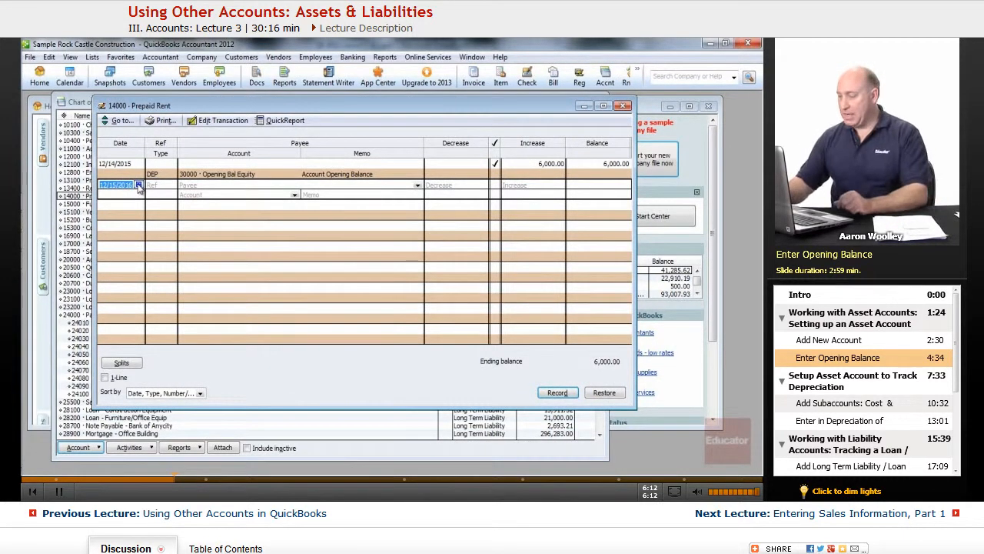
# Enter a 1,000.00 decrease dated 01/15/2016 charged to account 63900 · Rent.
pyautogui.write('01151')
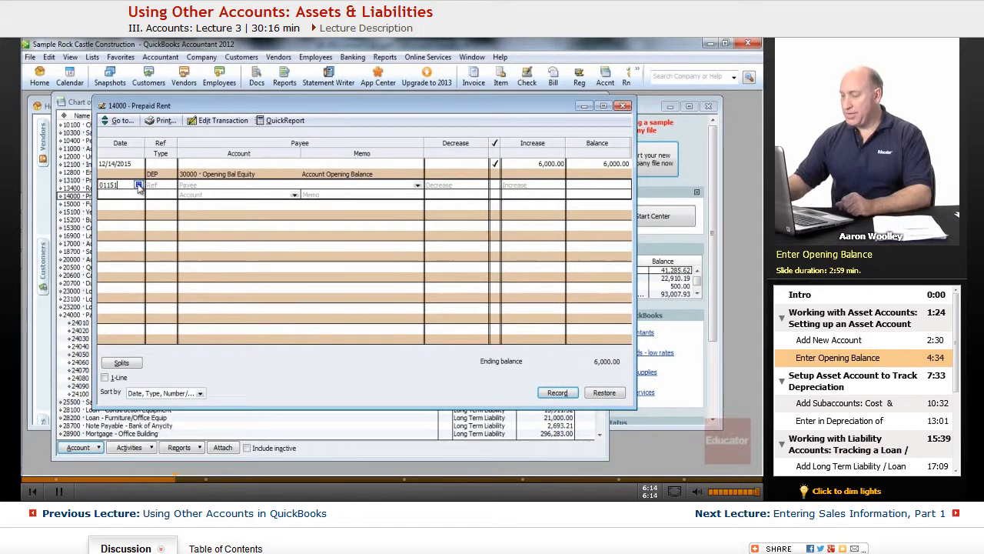
pyautogui.write('01/15/2016')
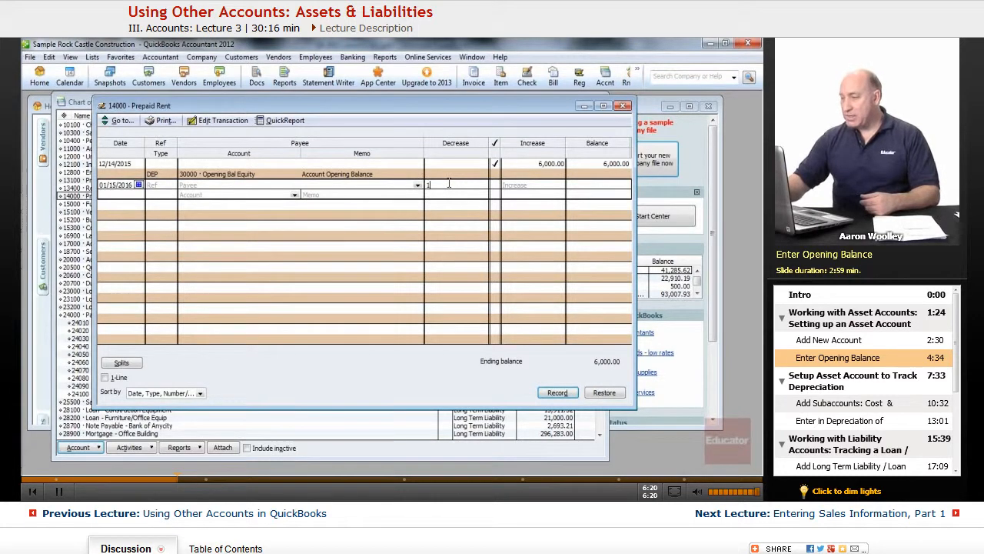
pyautogui.write('000.00')
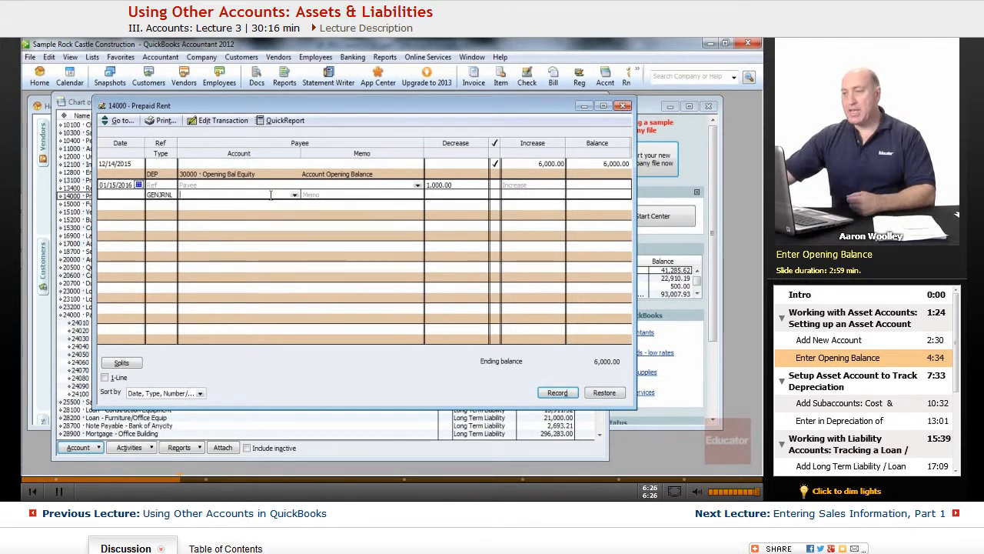
pyautogui.write('63900 · Rent')
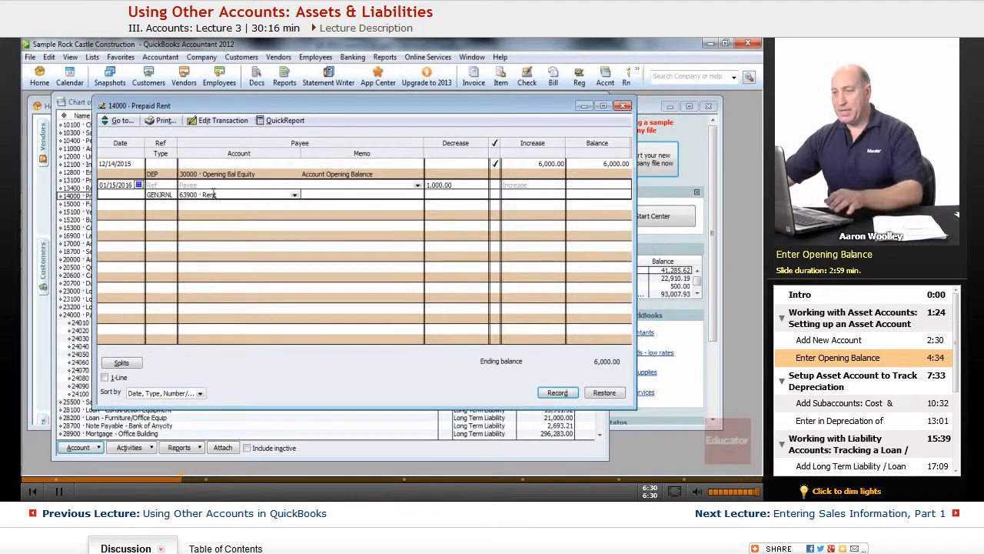
pyautogui.click(292, 194)
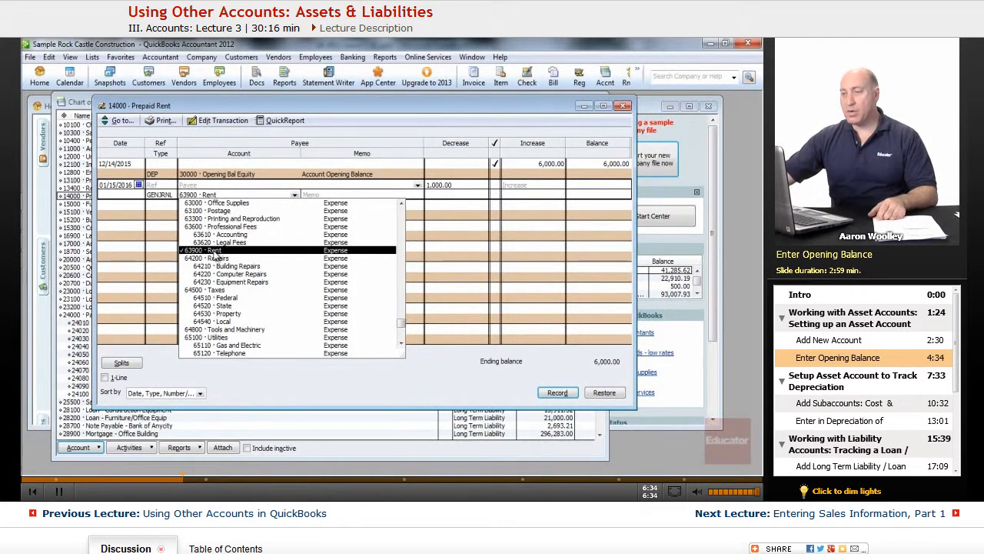
pyautogui.click(214, 249)
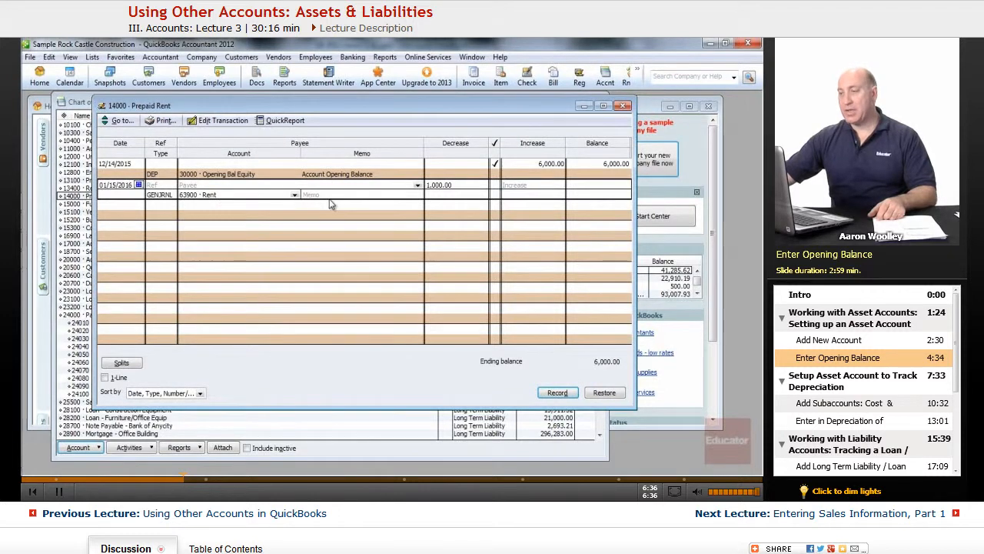
# Add the memo 'Dec - Jan 15th Rent' and record the transaction.
pyautogui.click(331, 194)
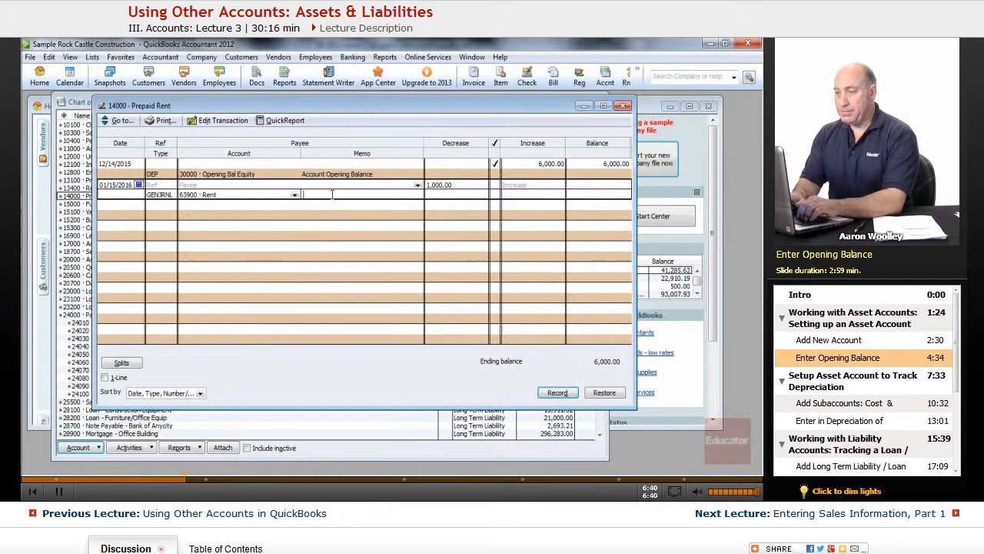
pyautogui.write('Dec -1')
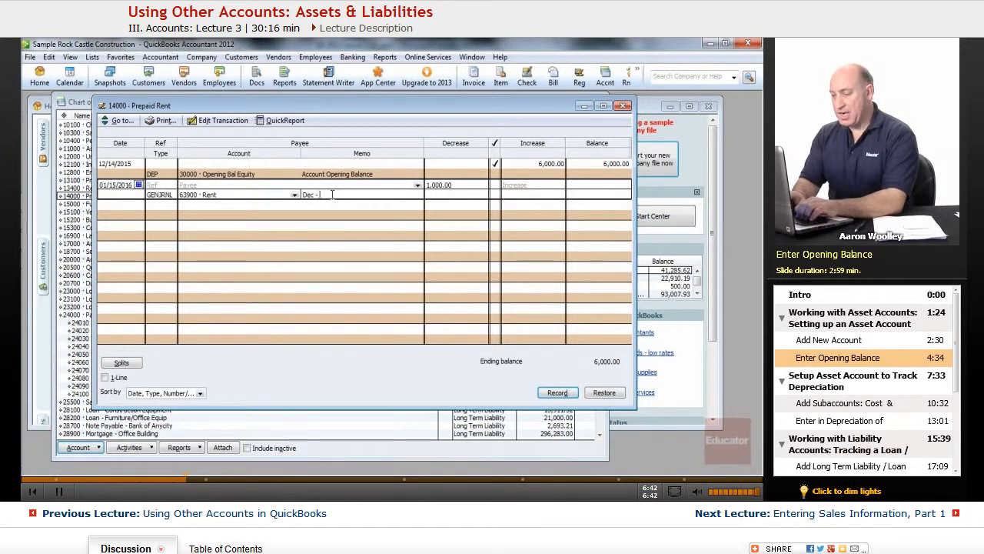
pyautogui.write('Jan 15')
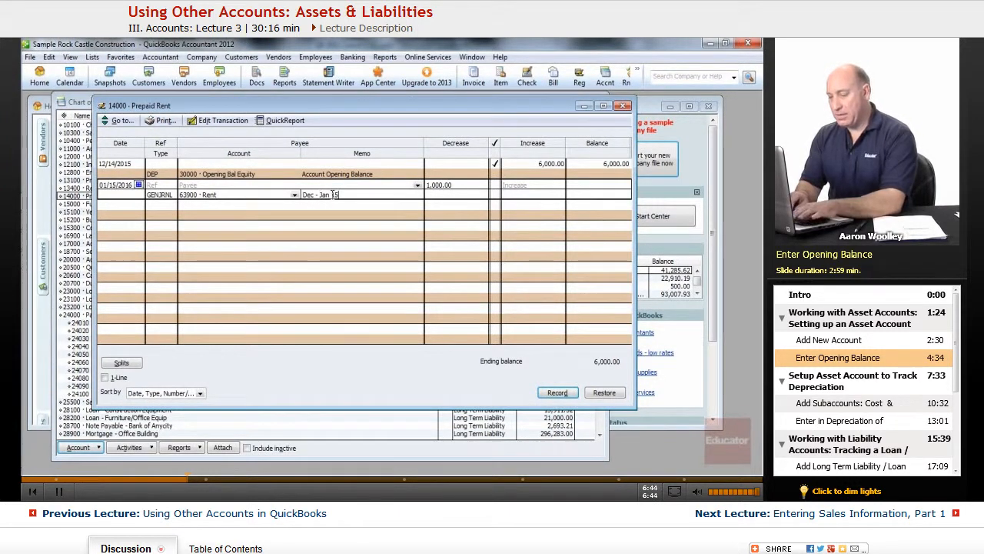
pyautogui.write('th Rent')
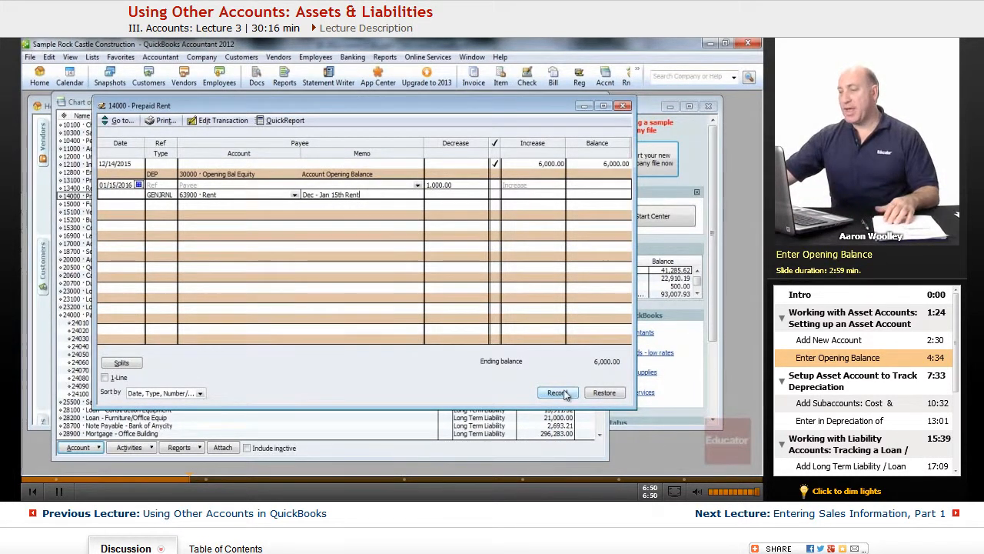
pyautogui.click(556, 392)
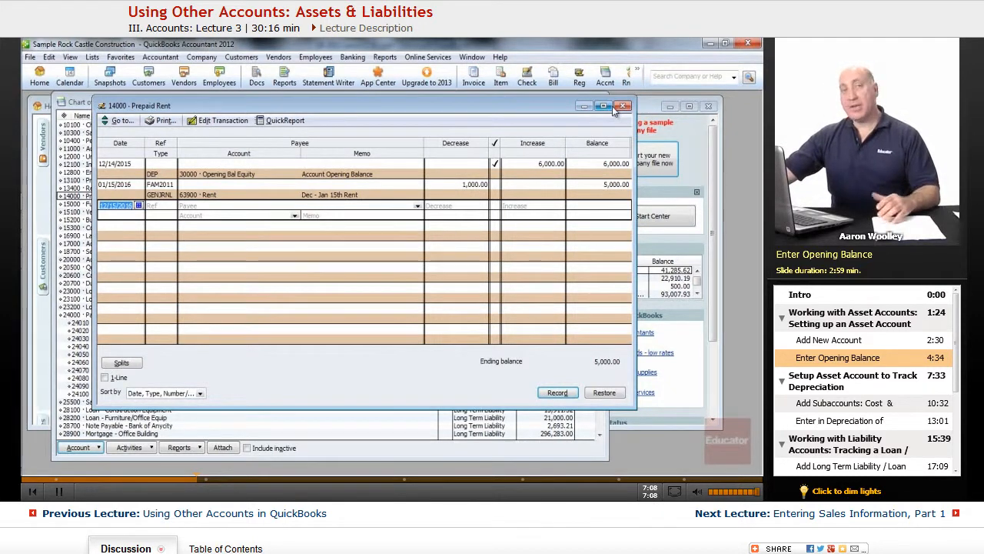
pyautogui.moveTo(612, 106)
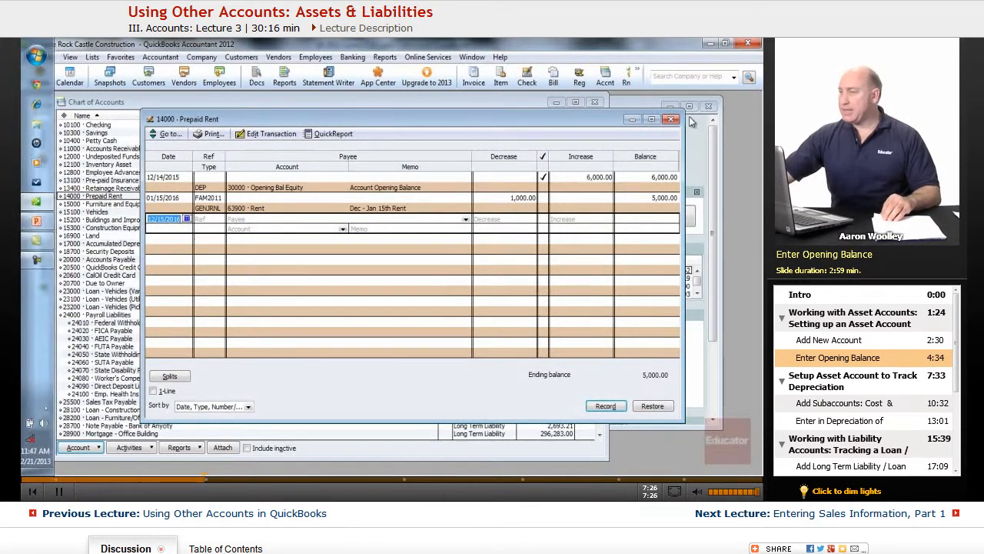
# Close the Prepaid Rent register, returning to the Chart of Accounts showing 5,000.00.
pyautogui.click(671, 120)
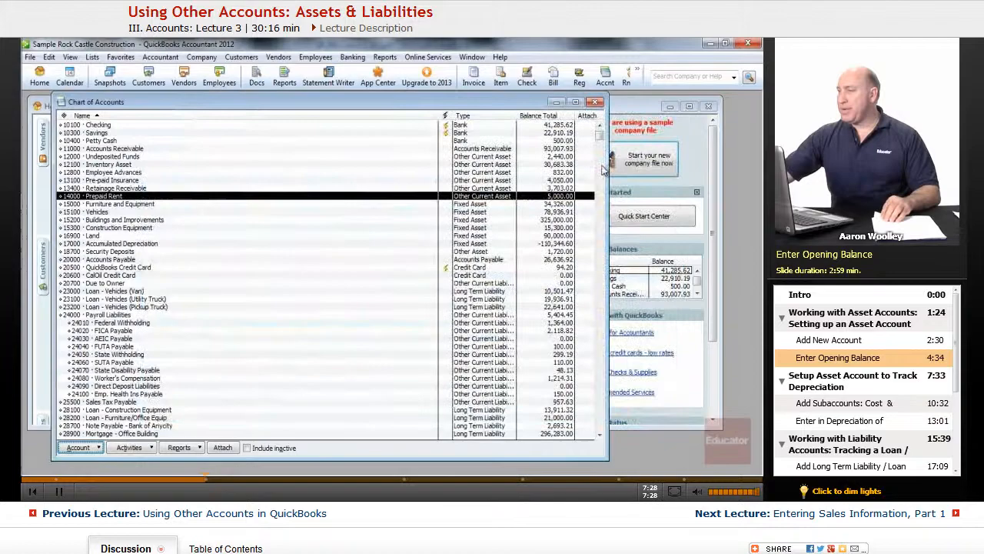